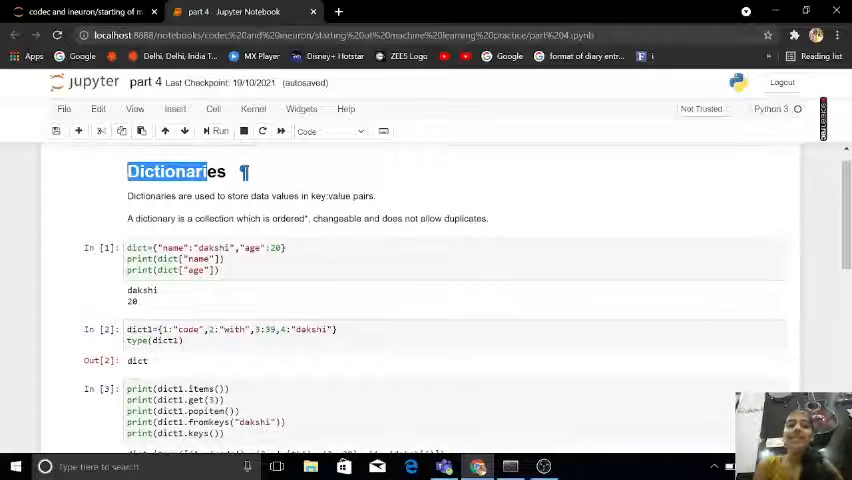
# Comment out the print(dict["age"]) line so the first cell outputs only dakshi
pyautogui.click(330, 131)
pyautogui.write('#')
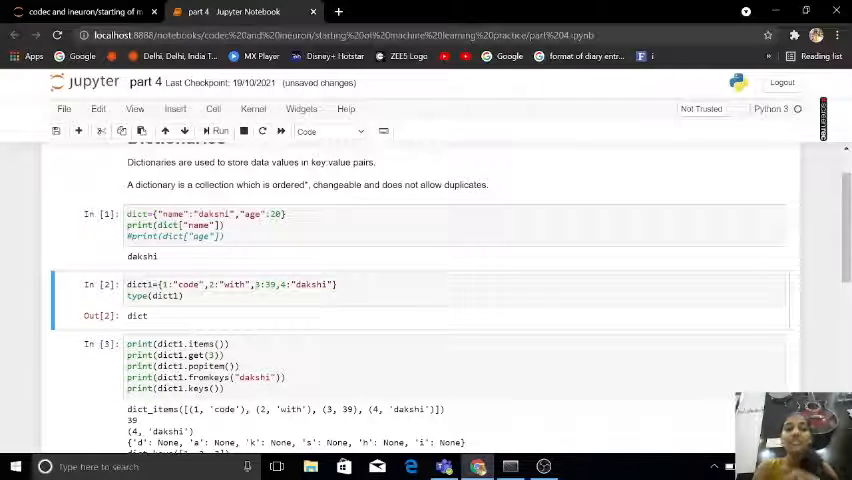
# Restore the age print line and rerun the cell to show dakshi and 20
pyautogui.click(200, 236)
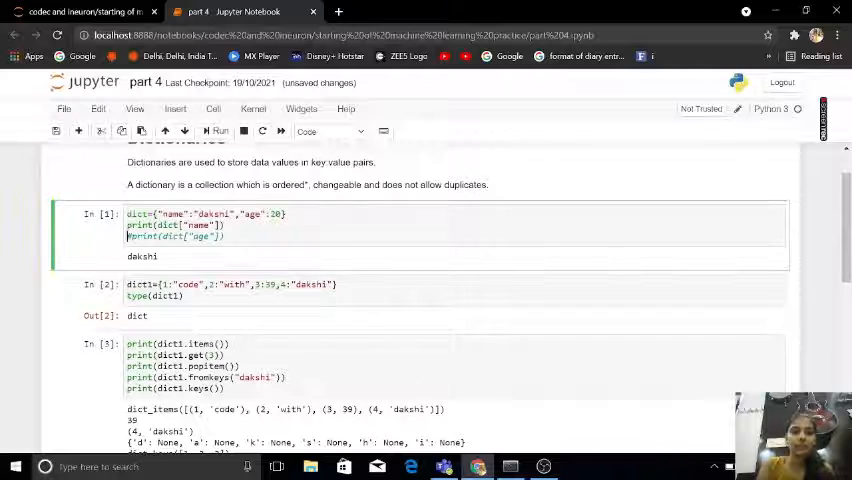
pyautogui.click(219, 131)
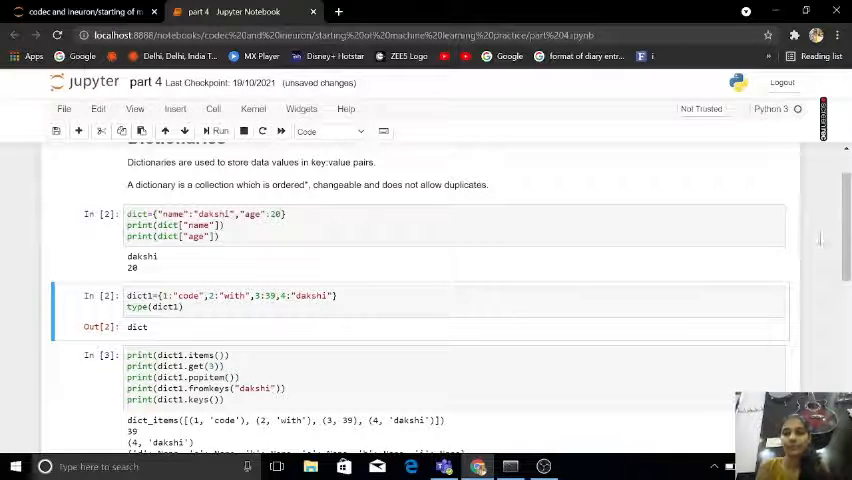
pyautogui.scroll(-3)
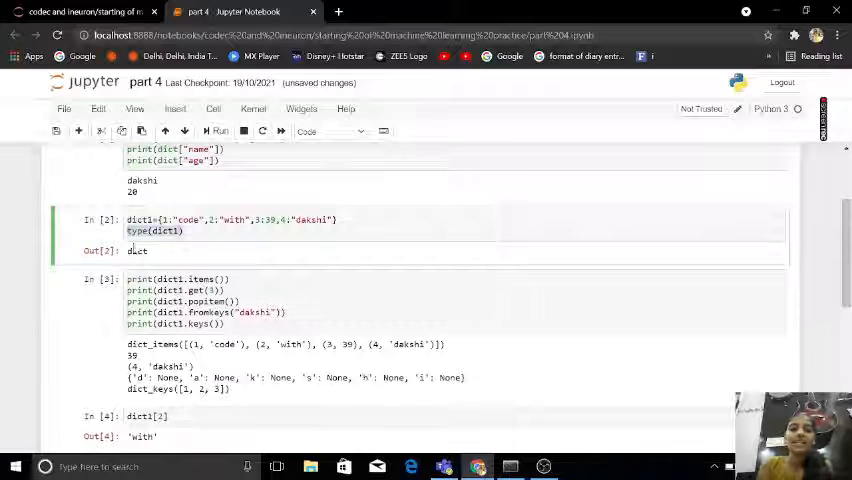
pyautogui.doubleClick(136, 250)
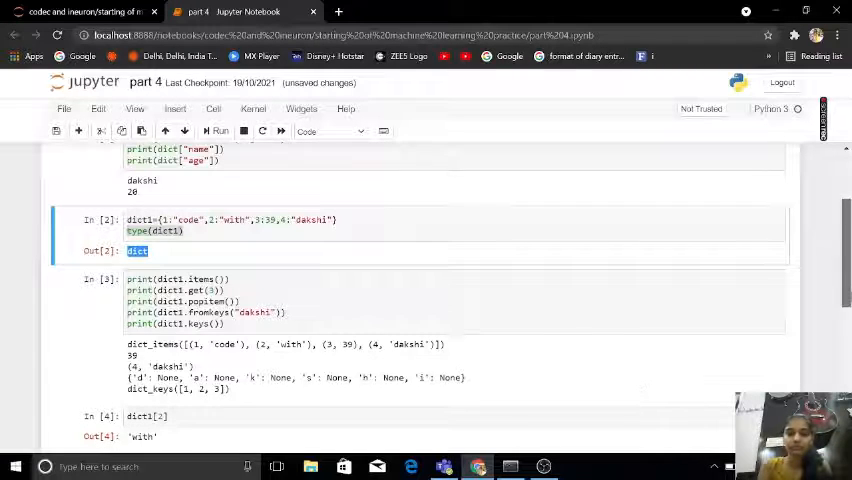
pyautogui.scroll(-3)
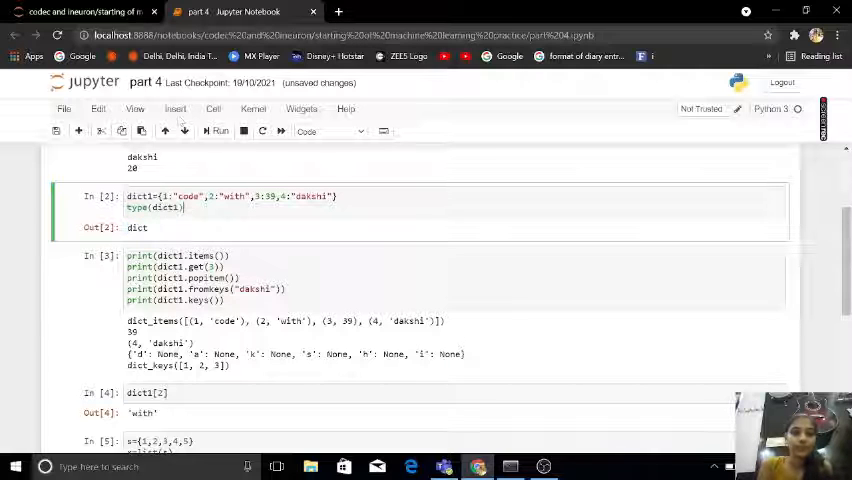
# Add a cell printing dict1.items() listing its four key-value pairs and save
pyautogui.click(183, 131)
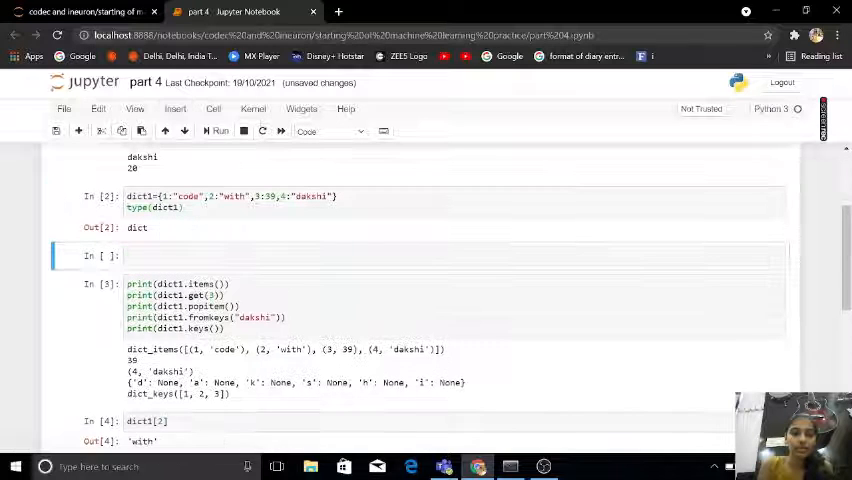
pyautogui.write('print()')
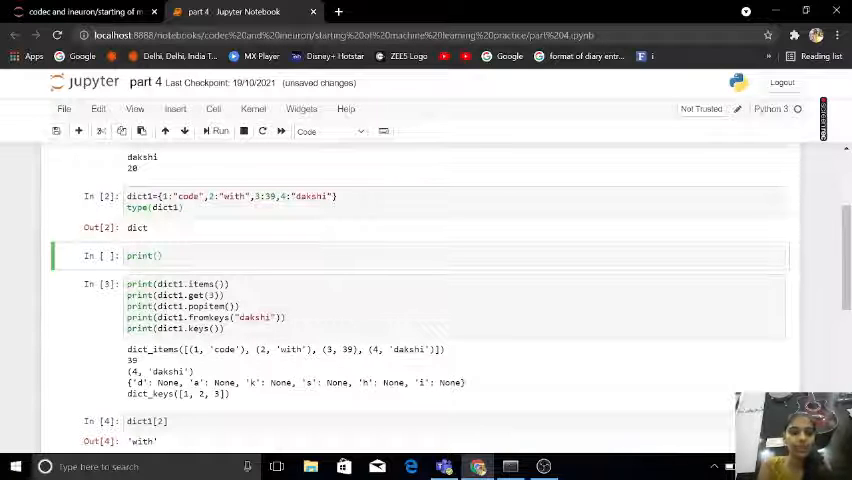
pyautogui.write('dict1.items')
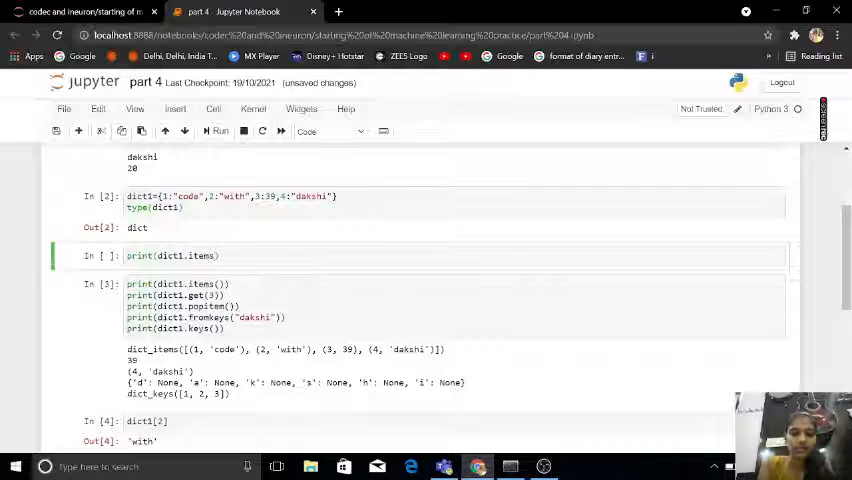
pyautogui.click(219, 131)
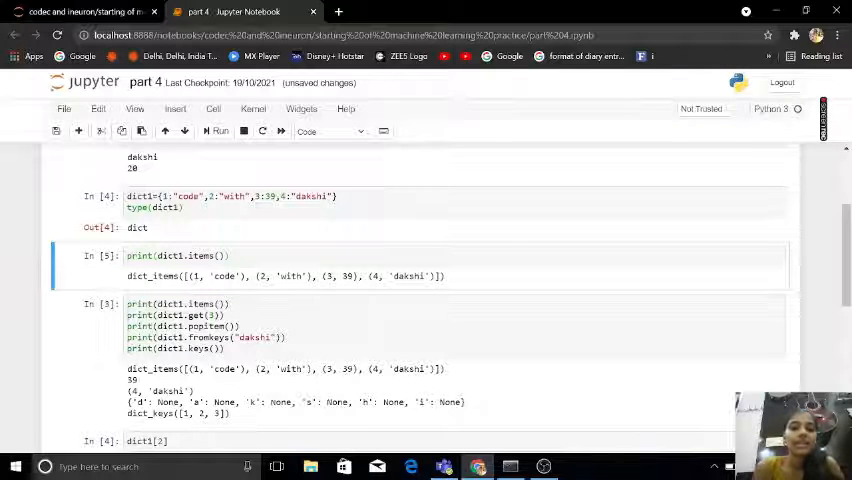
pyautogui.doubleClick(215, 276)
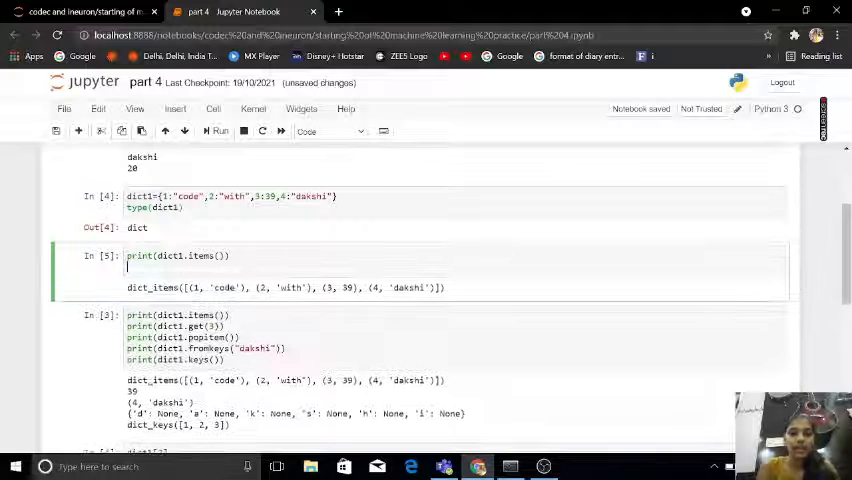
# Add print(dict1.get(2)) to the cell so its output ends with the value with
pyautogui.write('print()')
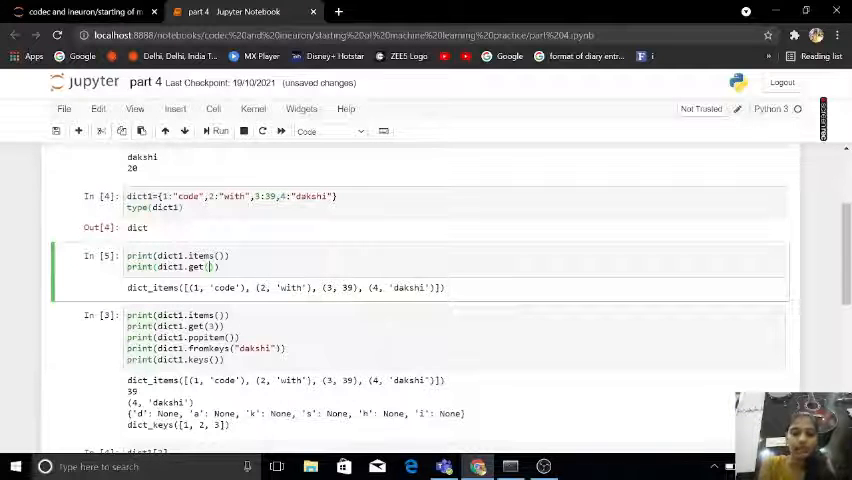
pyautogui.write('22')
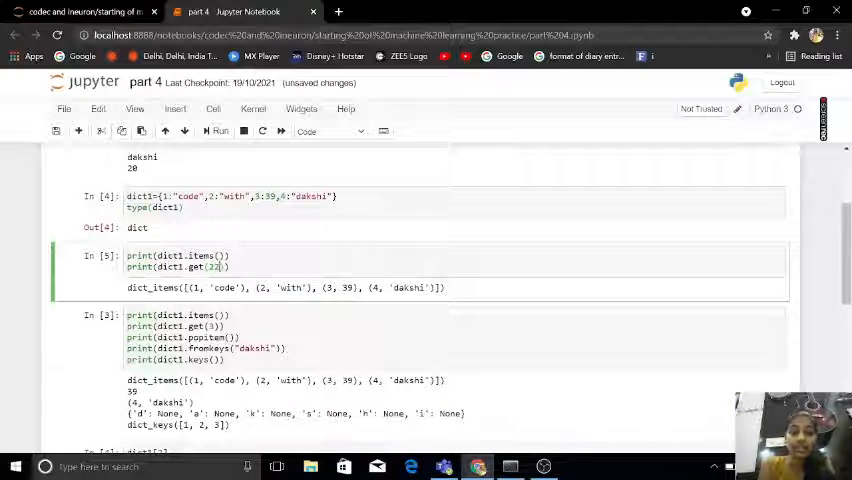
pyautogui.click(218, 131)
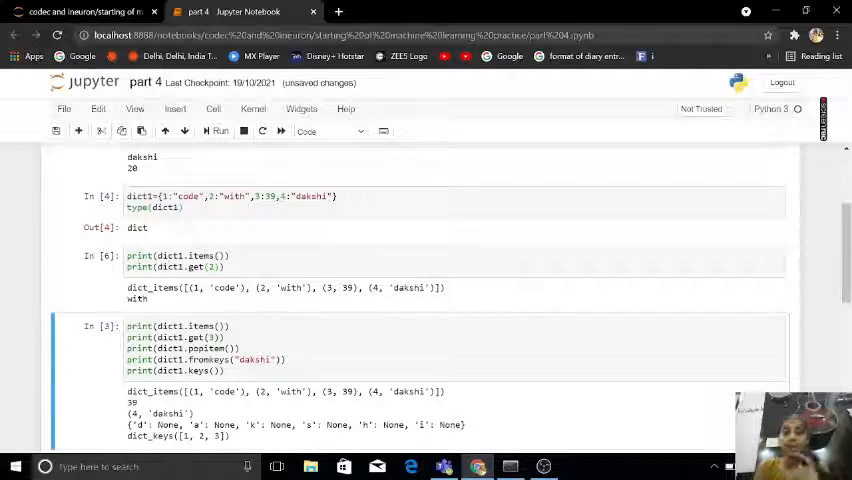
pyautogui.doubleClick(137, 299)
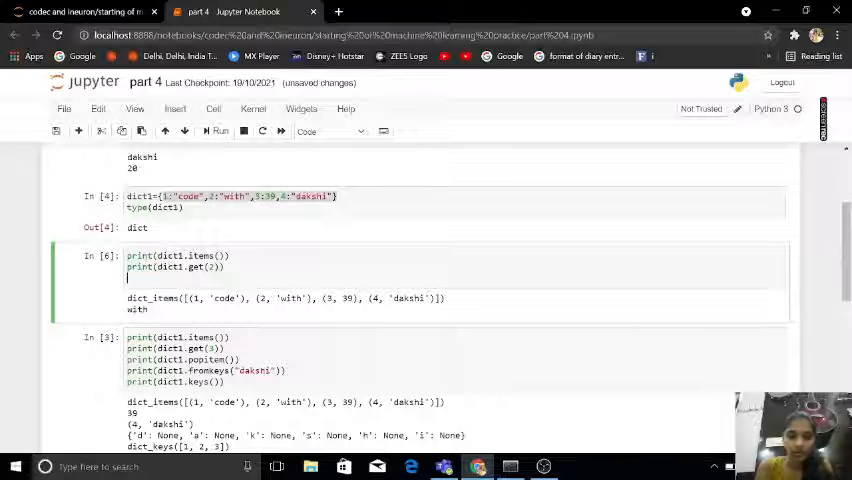
# Add print(dict1.popitem()) so the output shows the removed pair (4, 'dakshi')
pyautogui.write('print()')
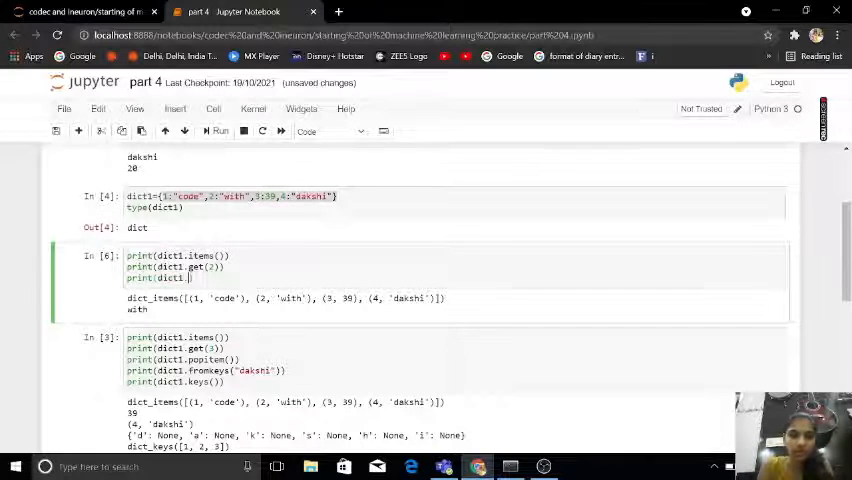
pyautogui.write('.popitem(')
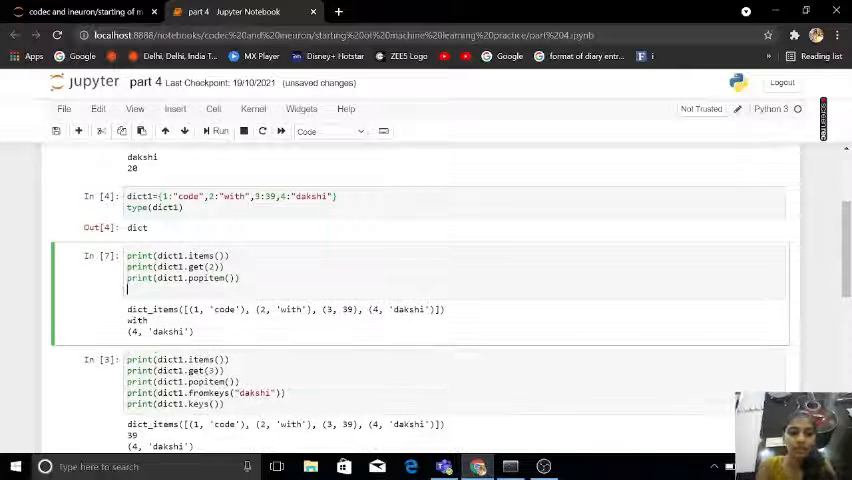
# Add print(dict.fromkeys("dakshi")) producing the letters mapped to None
pyautogui.write('print()')
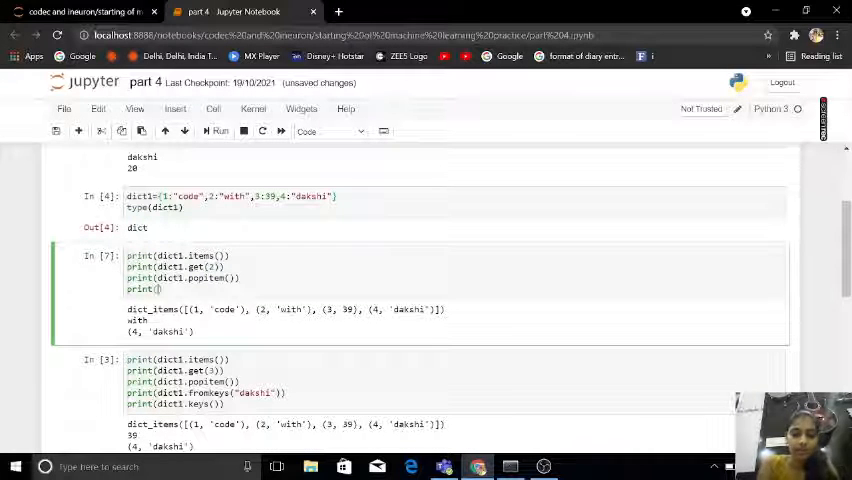
pyautogui.write('dict.')
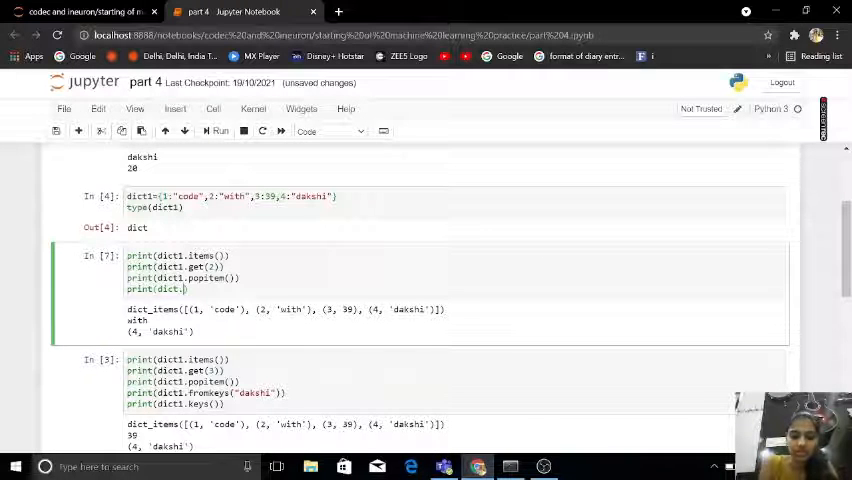
pyautogui.write('fromkeys("')
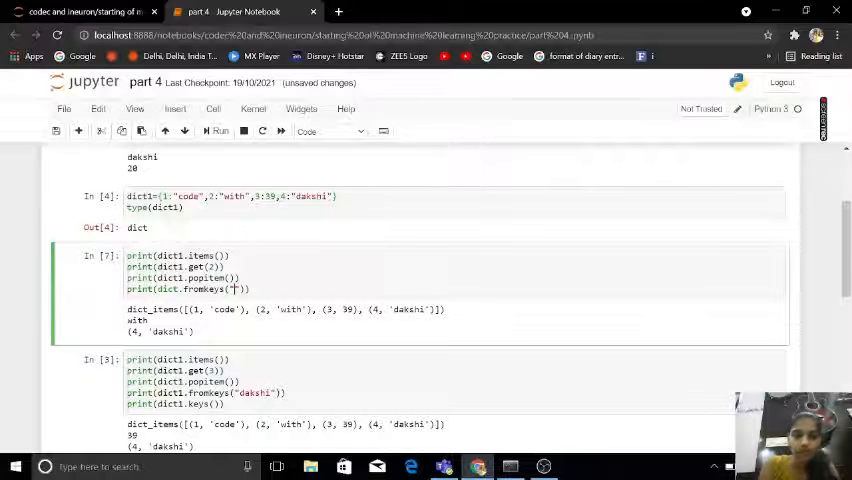
pyautogui.write('with')
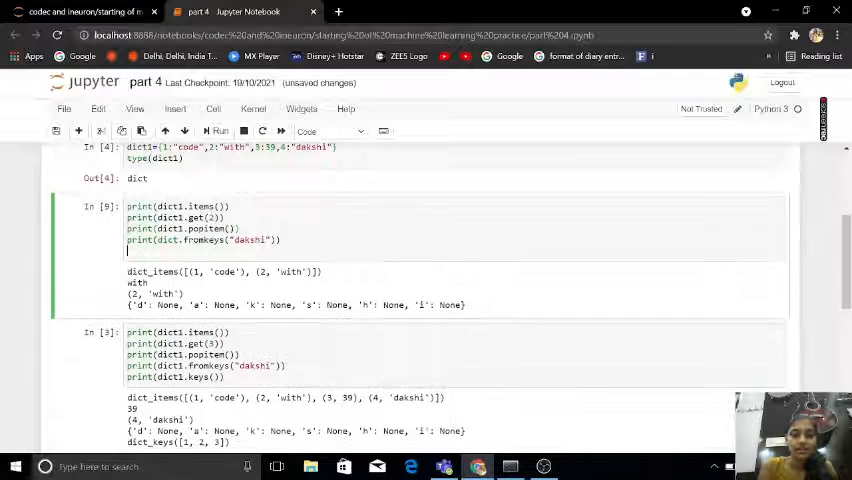
# Add print(dict1.keys()) and rerun, showing dict_keys([]) for the remaining pair
pyautogui.write('print(di')
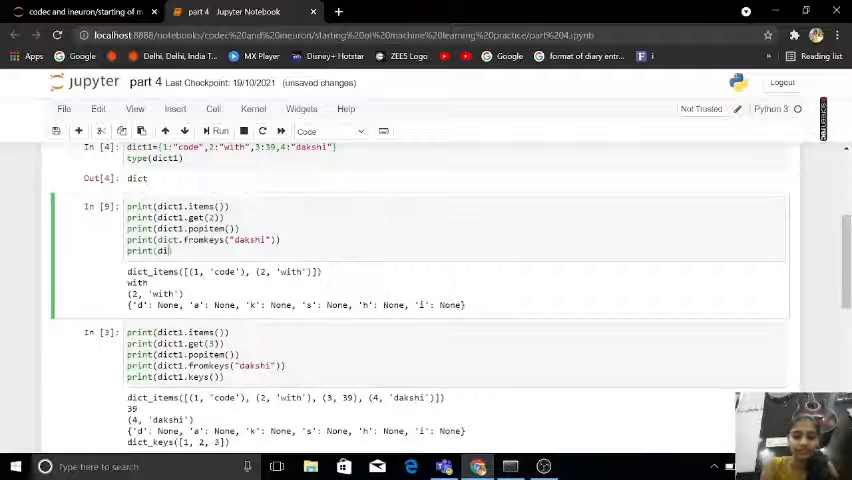
pyautogui.write('ct1.')
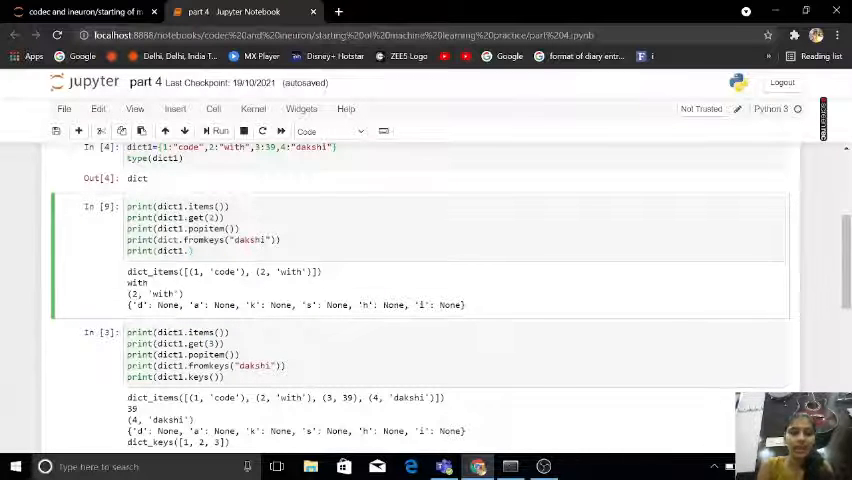
pyautogui.write('keys()')
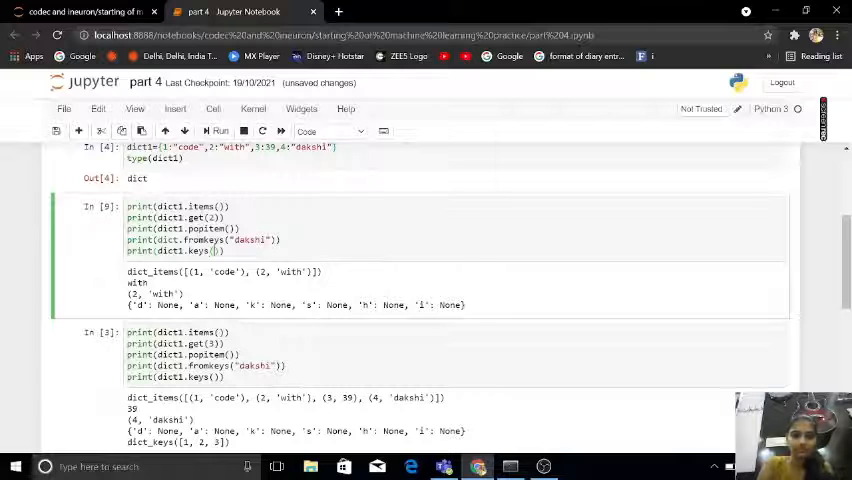
pyautogui.click(217, 131)
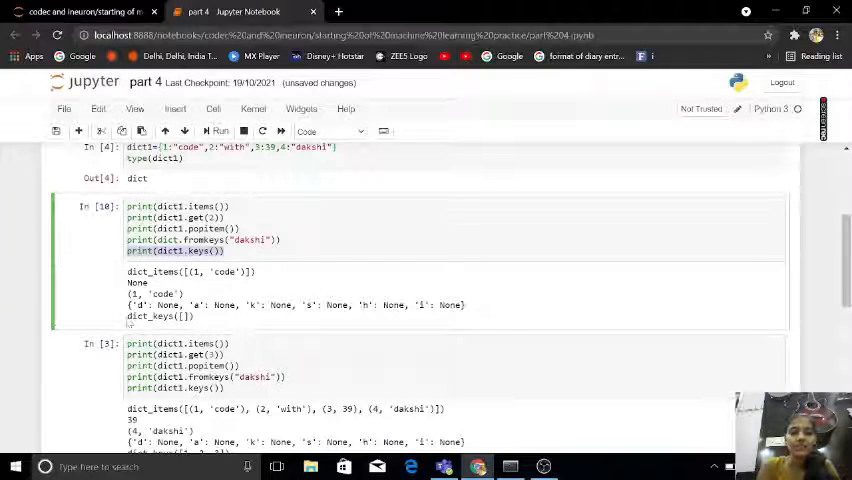
pyautogui.doubleClick(155, 316)
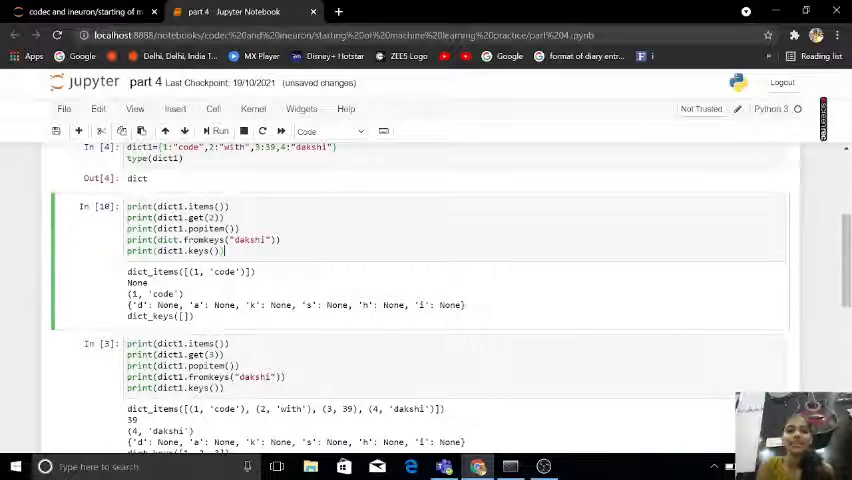
# Check type(s) then type(x) in the set-to-list cell so it reports list
pyautogui.scroll(-3)
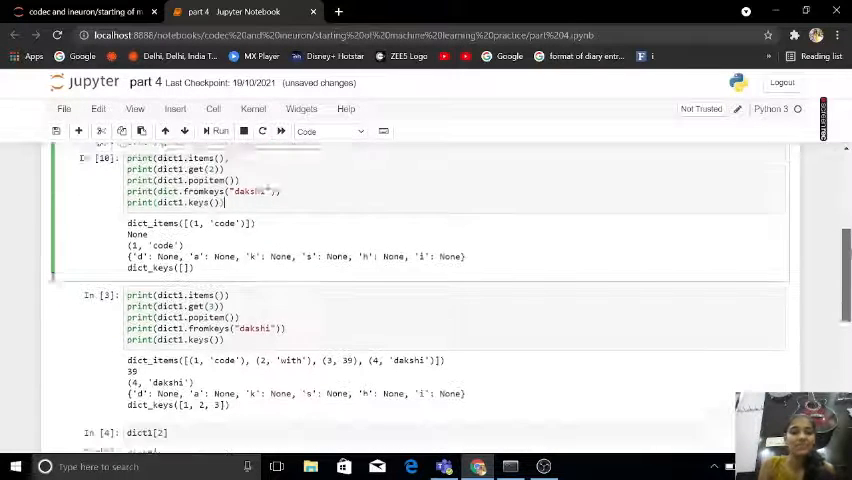
pyautogui.scroll(-3)
pyautogui.write('type(')
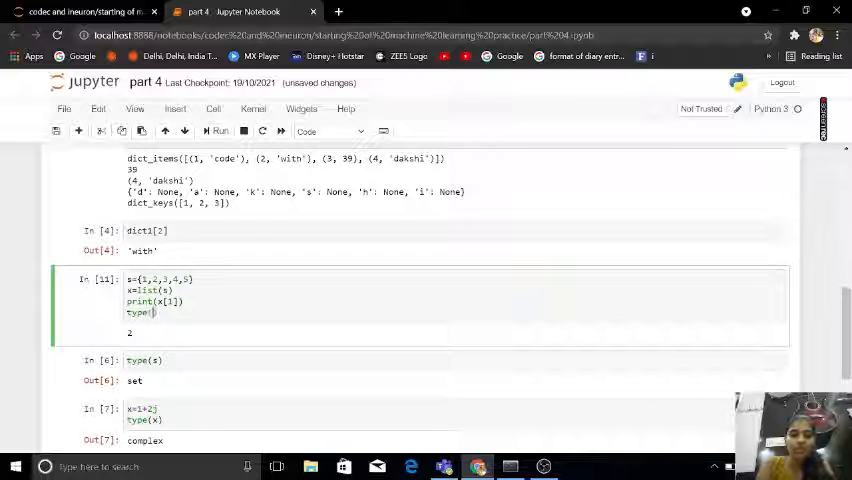
pyautogui.write('s')
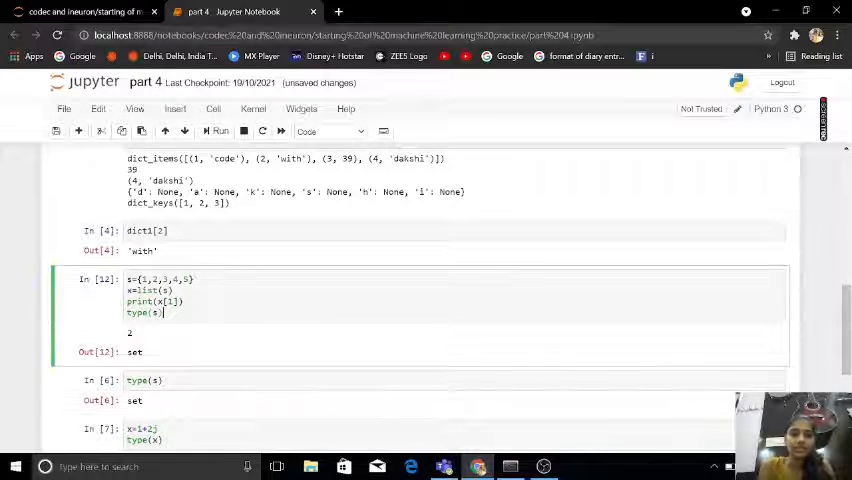
pyautogui.click(219, 131)
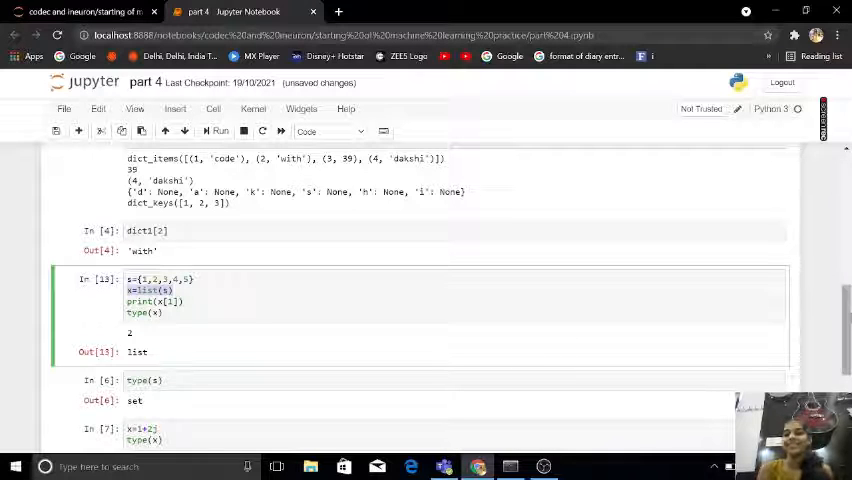
pyautogui.scroll(-3)
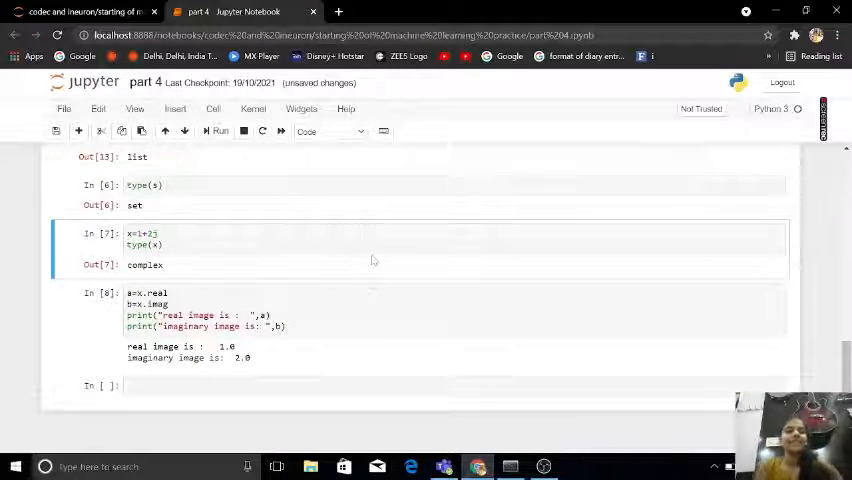
pyautogui.click(165, 245)
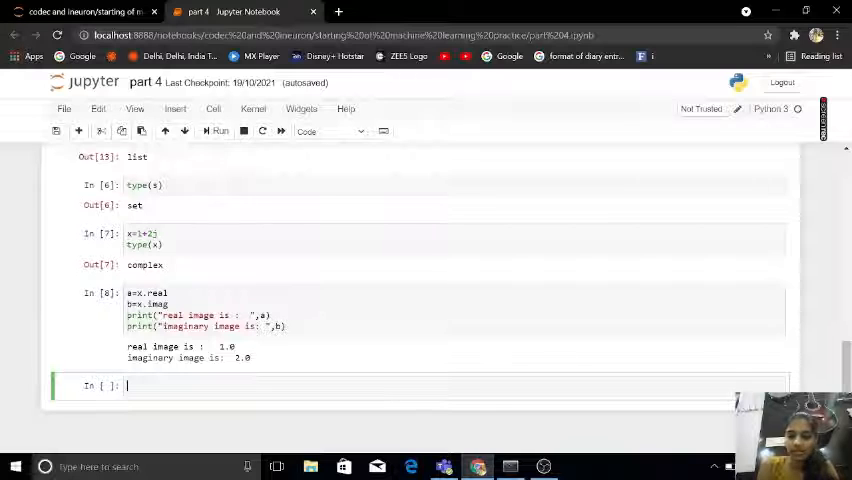
# Write a=x.real, b=x.imag and a print of the real part a in the empty cell
pyautogui.write('a=x.real')
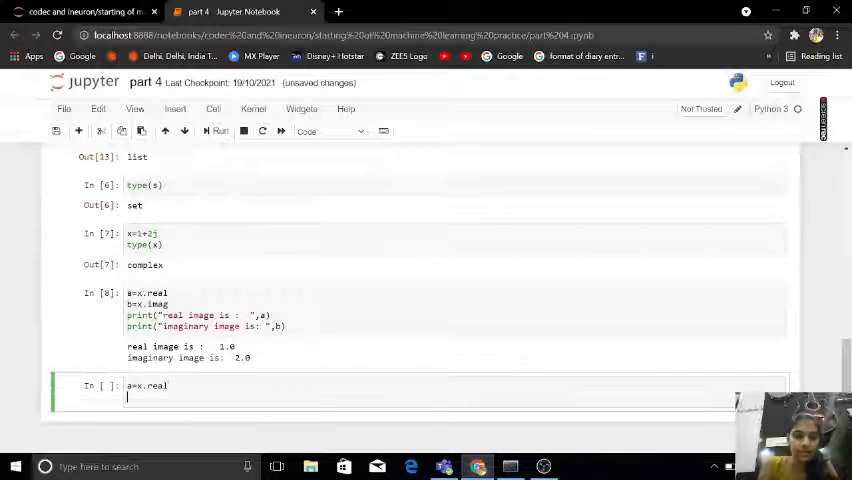
pyautogui.write('b=')
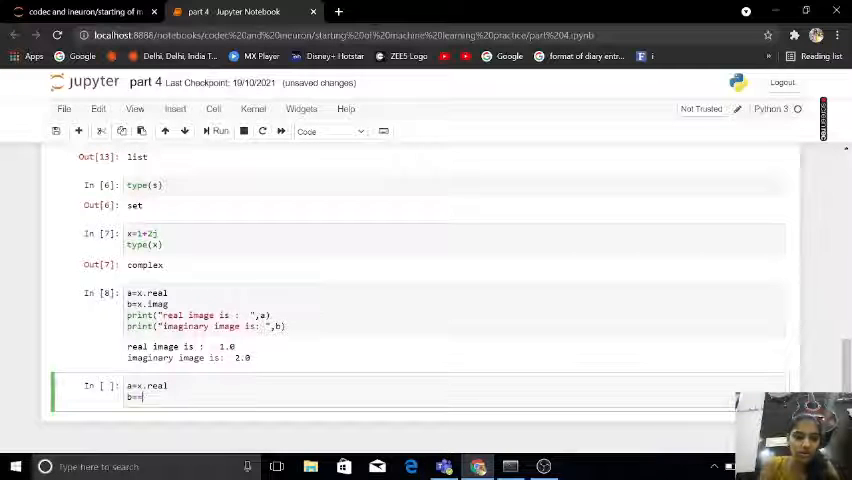
pyautogui.write('x.')
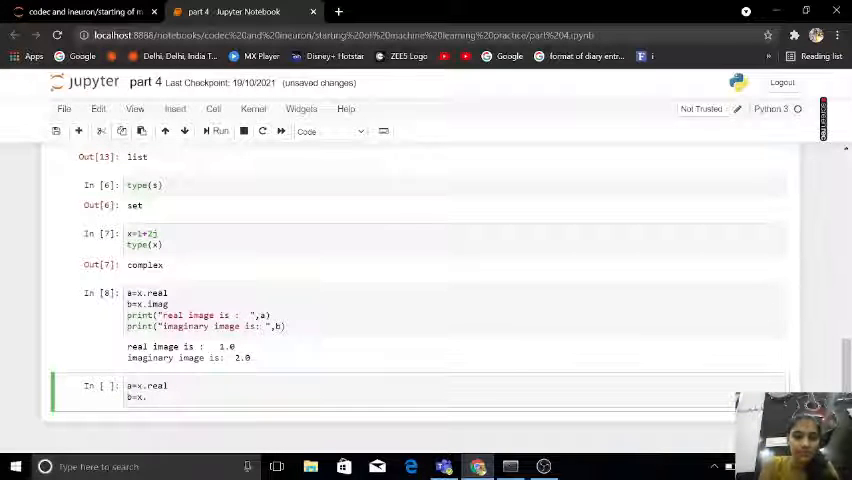
pyautogui.write('imag')
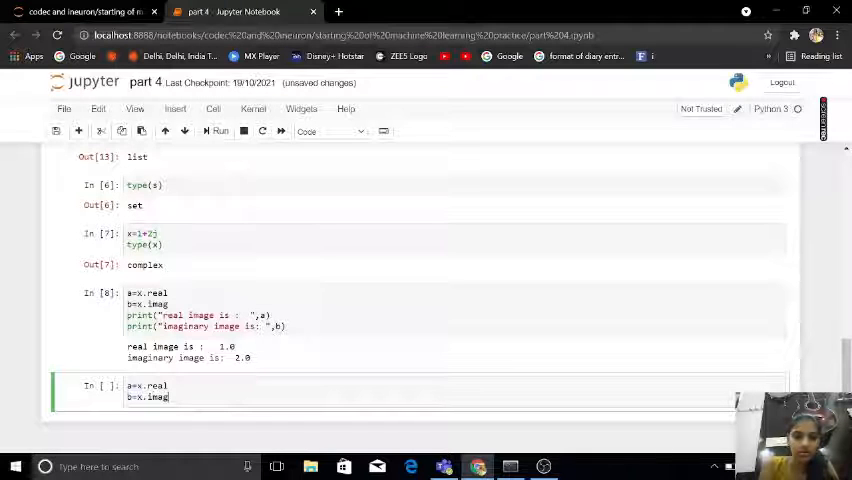
pyautogui.write('\\')
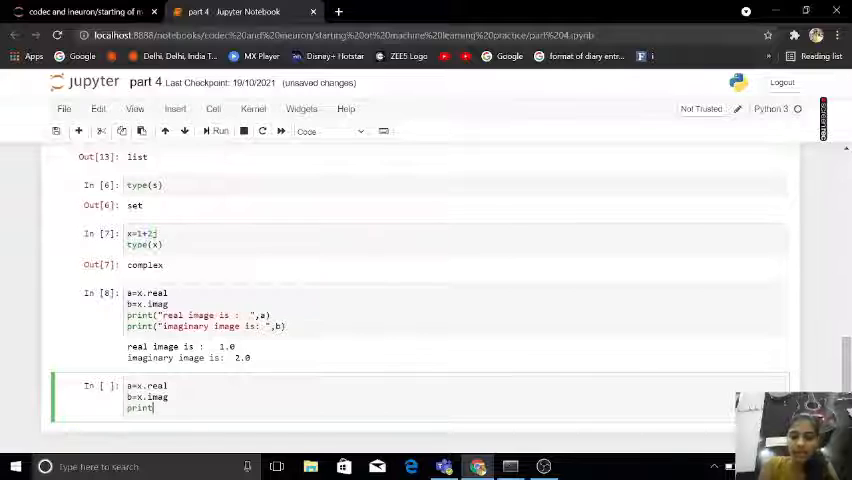
pyautogui.write('"real"')
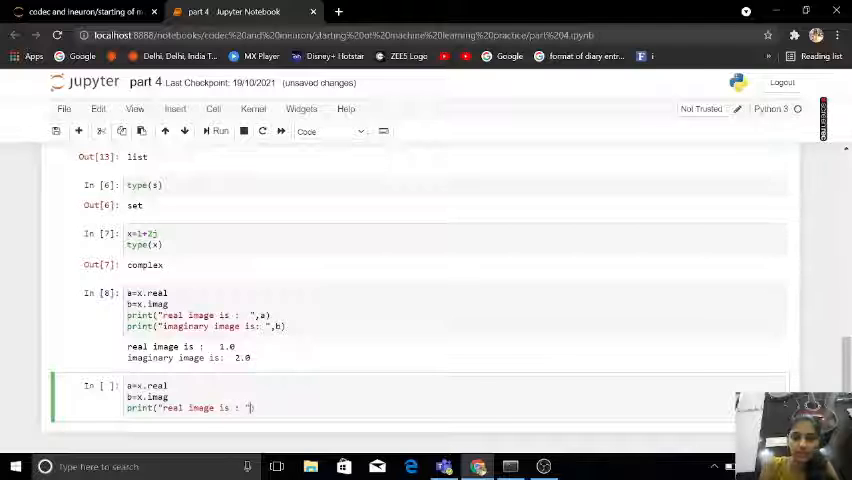
pyautogui.write(',')
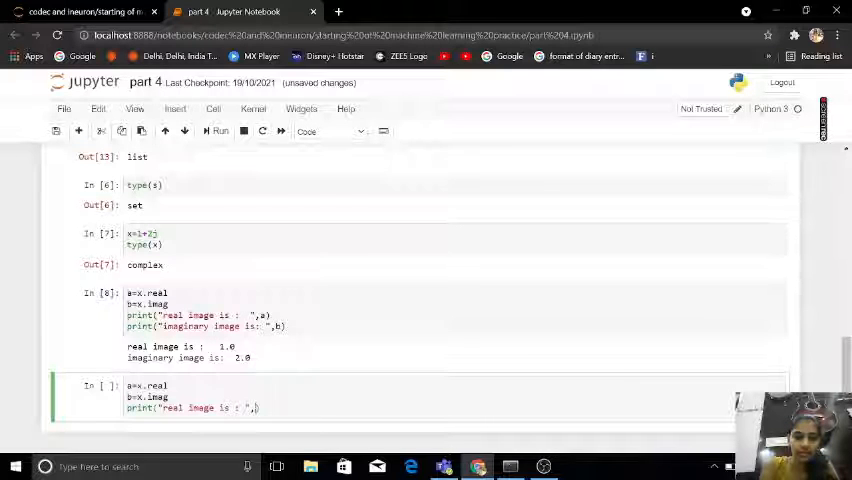
pyautogui.write('a)')
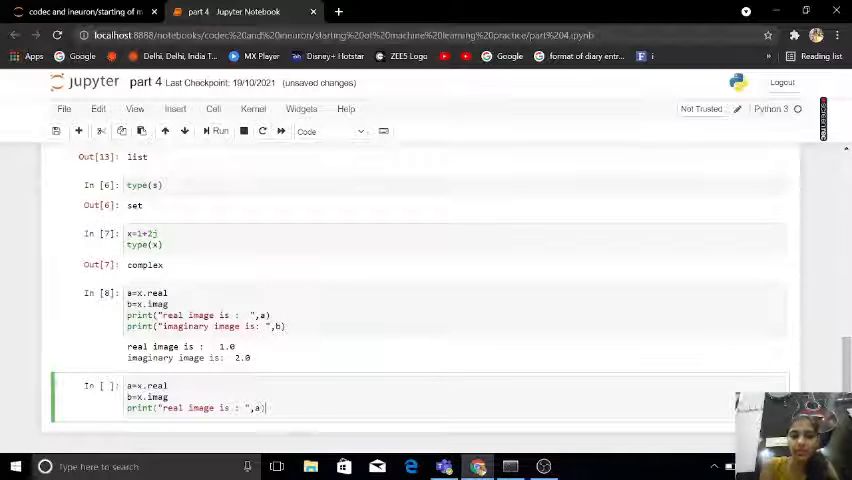
# Run the new cell and the earlier real/imag cell, both raising 'list' has no attribute 'real'
pyautogui.click(219, 131)
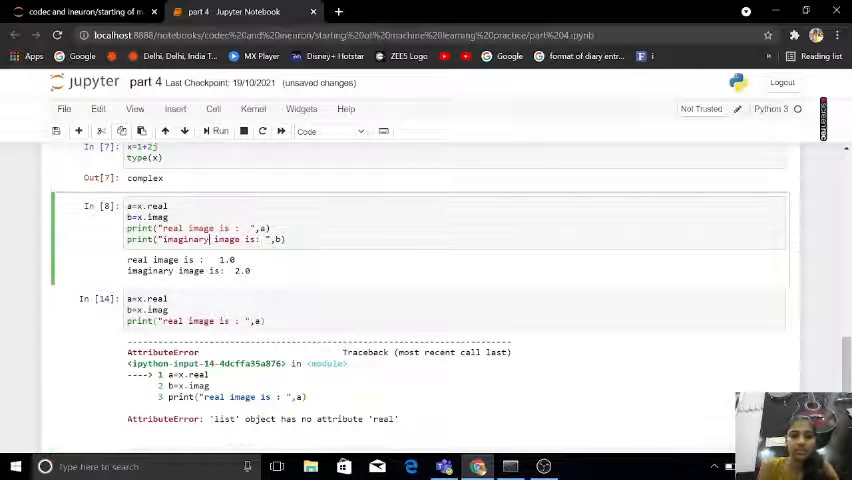
pyautogui.click(219, 131)
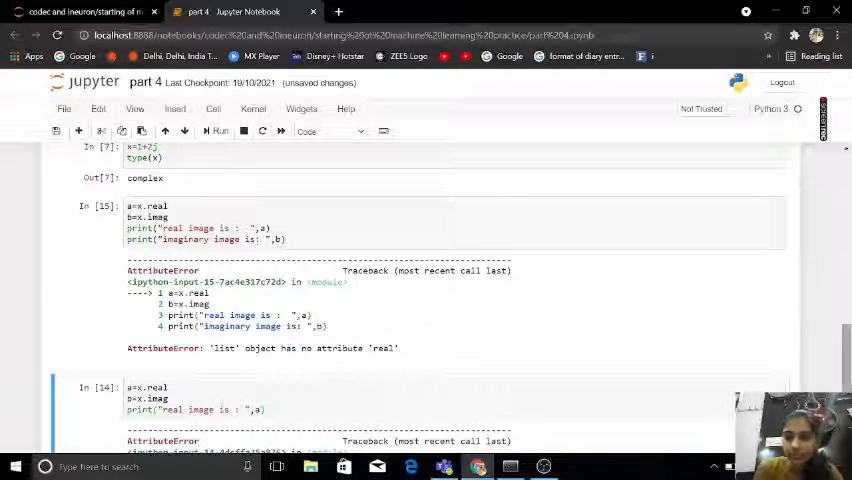
pyautogui.scroll(3)
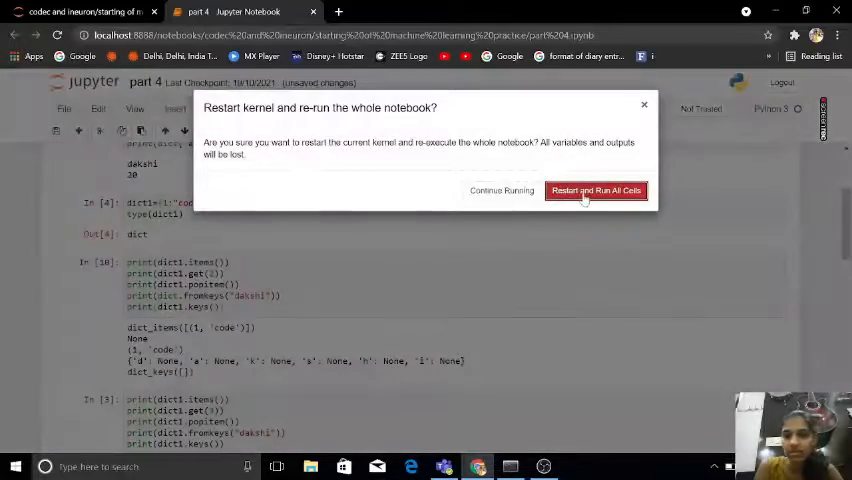
# Confirm Restart and Run All Cells so every cell re-executes with fresh numbers
pyautogui.click(595, 190)
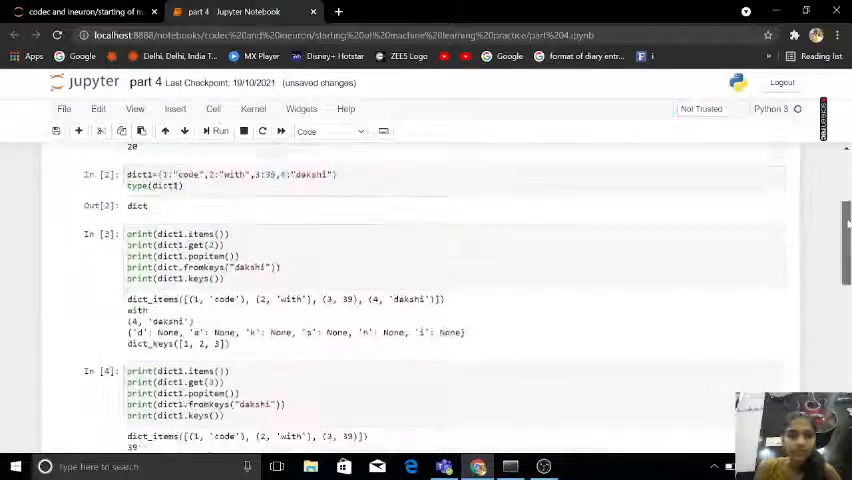
pyautogui.scroll(-3)
pyautogui.write('print')
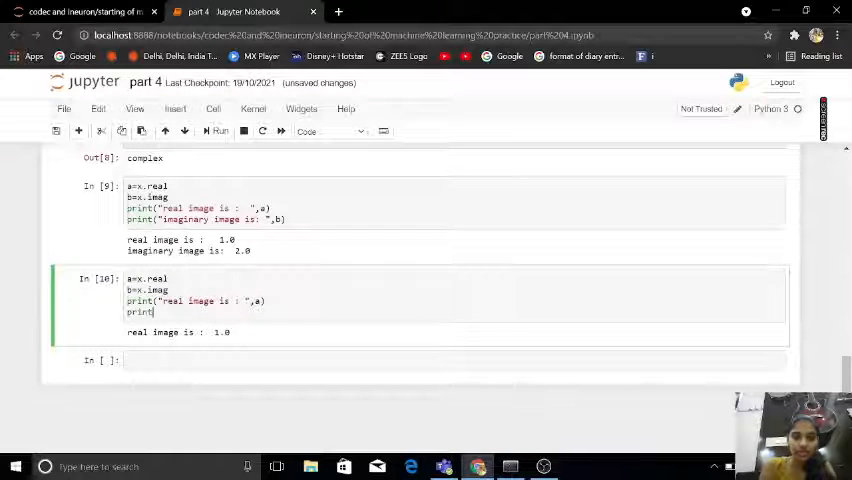
# Add print("imaginary image is : ", b) and run the cell to show 1.0 and 2.0
pyautogui.write('()')
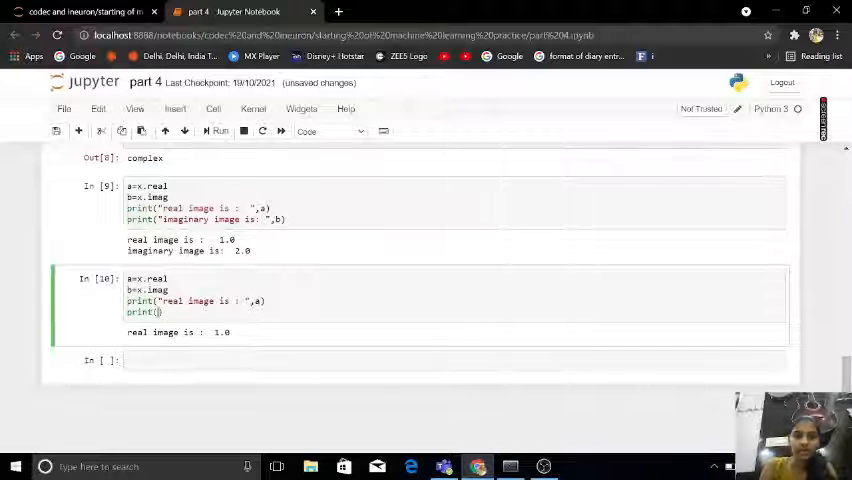
pyautogui.write('""')
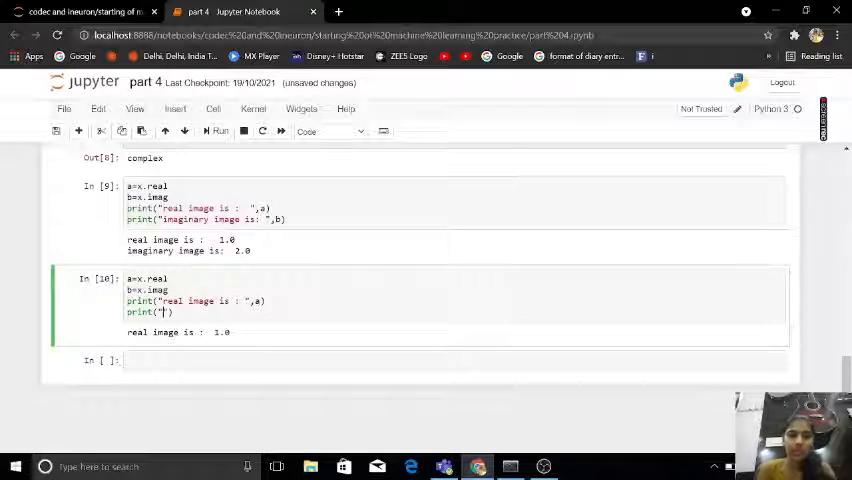
pyautogui.write('imaginary image is :')
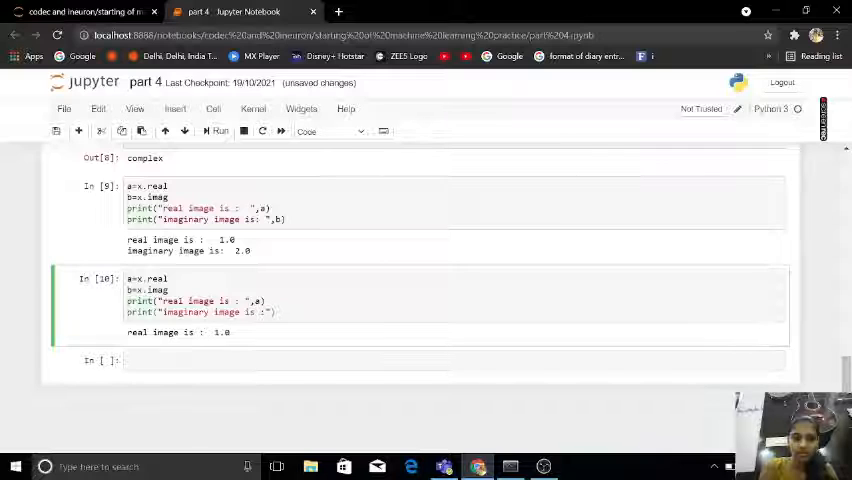
pyautogui.write(',b')
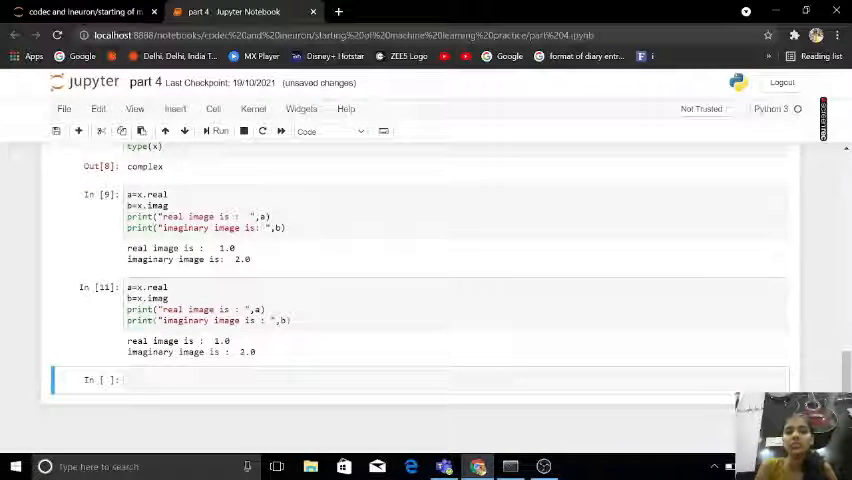
pyautogui.click(200, 310)
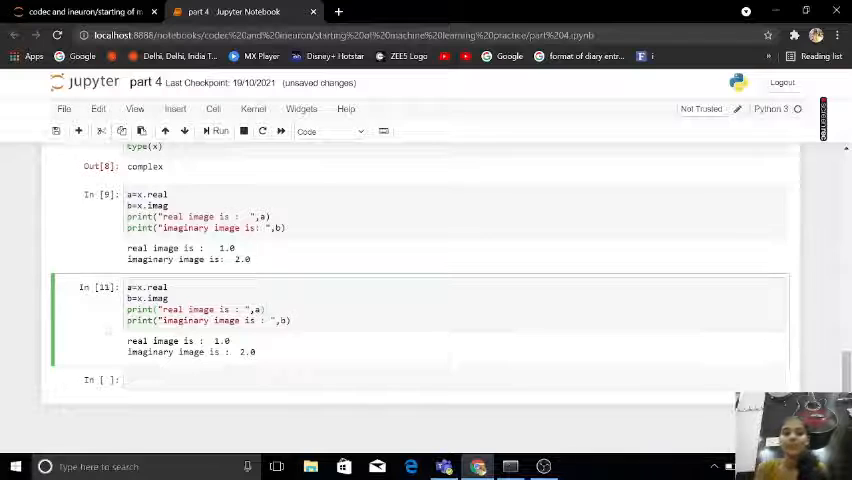
pyautogui.doubleClick(190, 320)
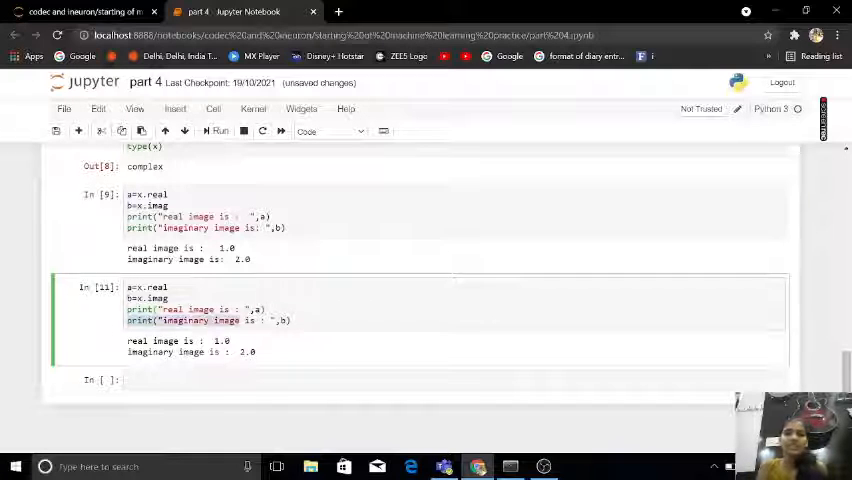